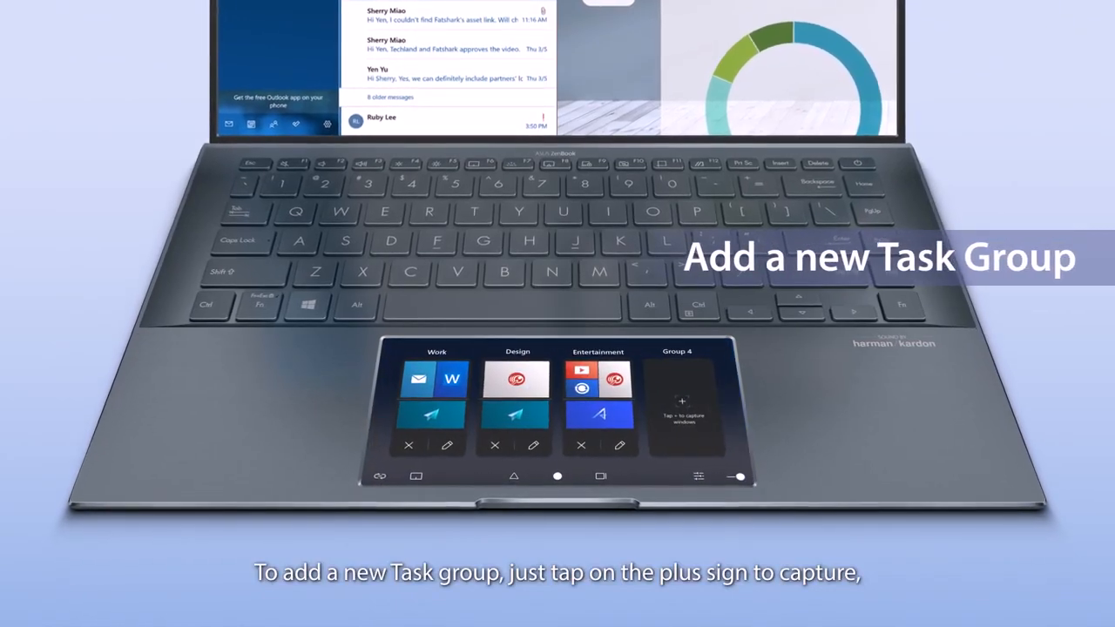
Step: Capture the open Email, Webpage and Quick Key windows into Group 4 and save it
{"action": "left_click", "coordinate": [675, 400]}
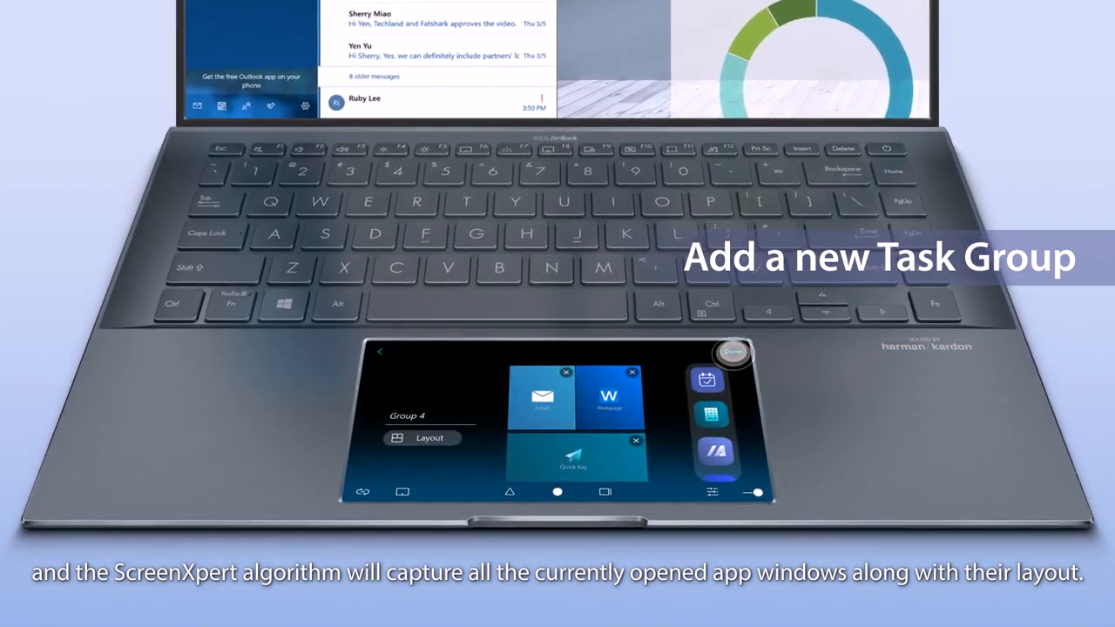
{"action": "left_click", "coordinate": [732, 353]}
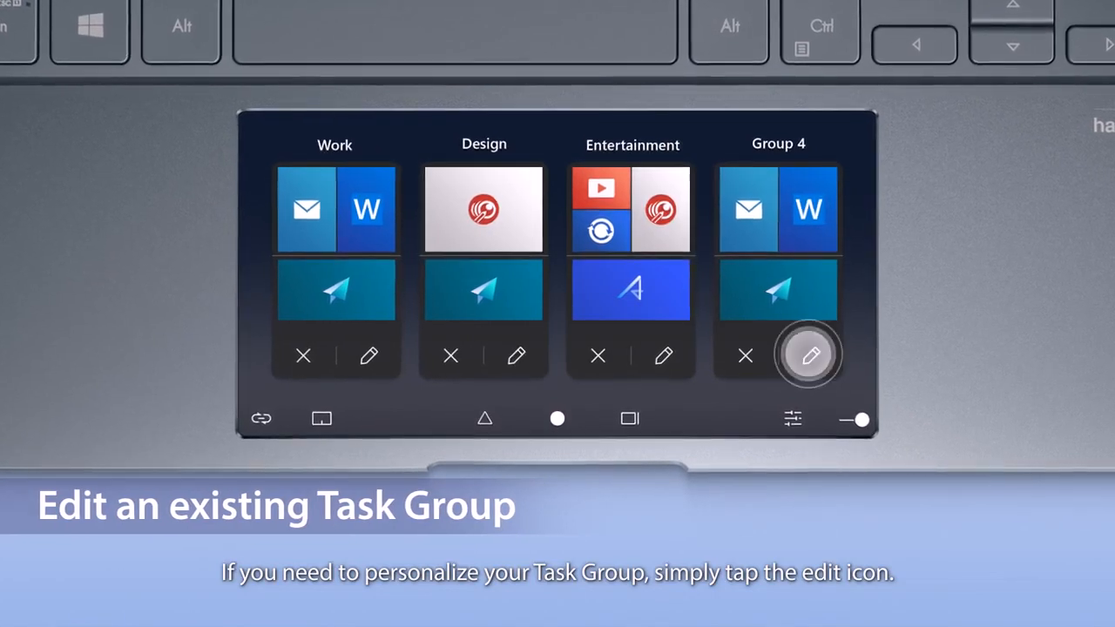
Step: Rename Group 4 'Office Work' with Email, Calendar, Webpage and Number Key windows, then save
{"action": "left_click", "coordinate": [809, 355]}
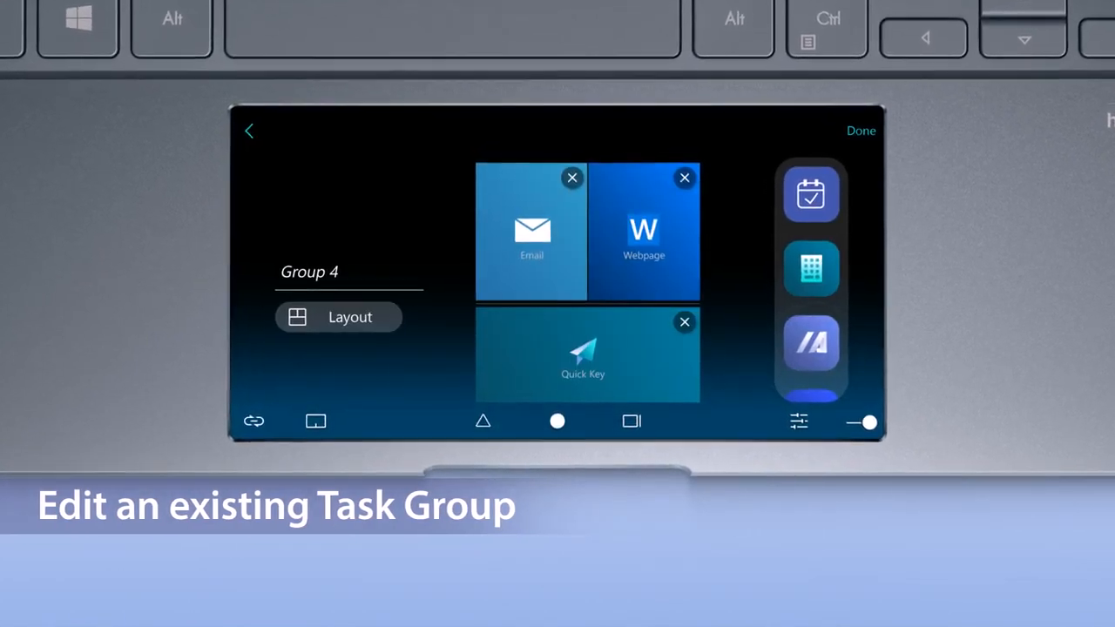
{"action": "type", "text": "Office Work"}
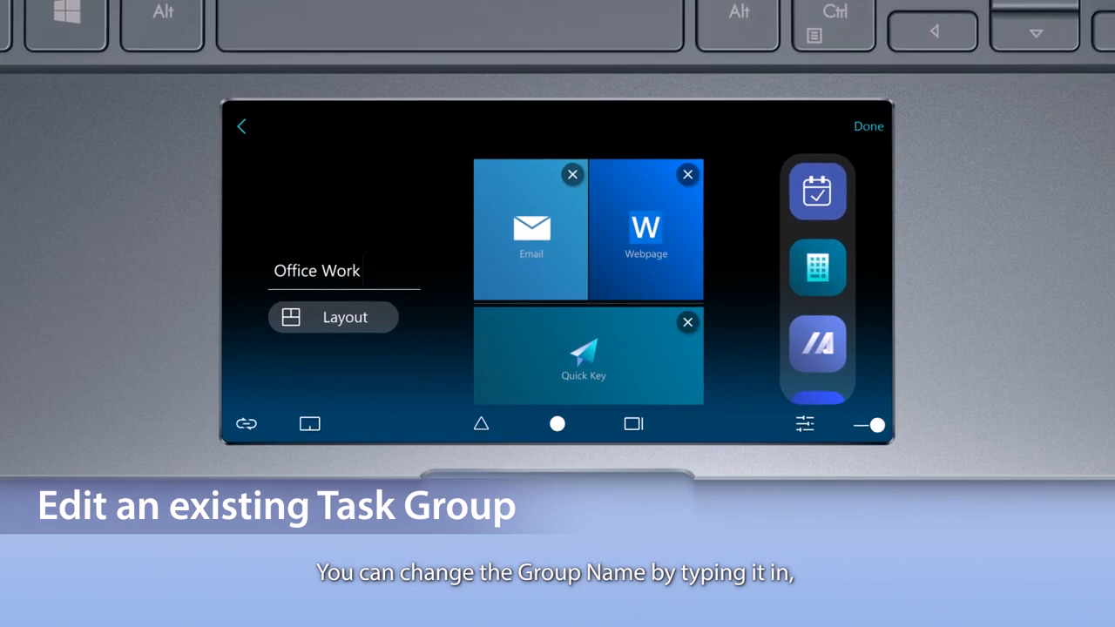
{"action": "left_click", "coordinate": [332, 317]}
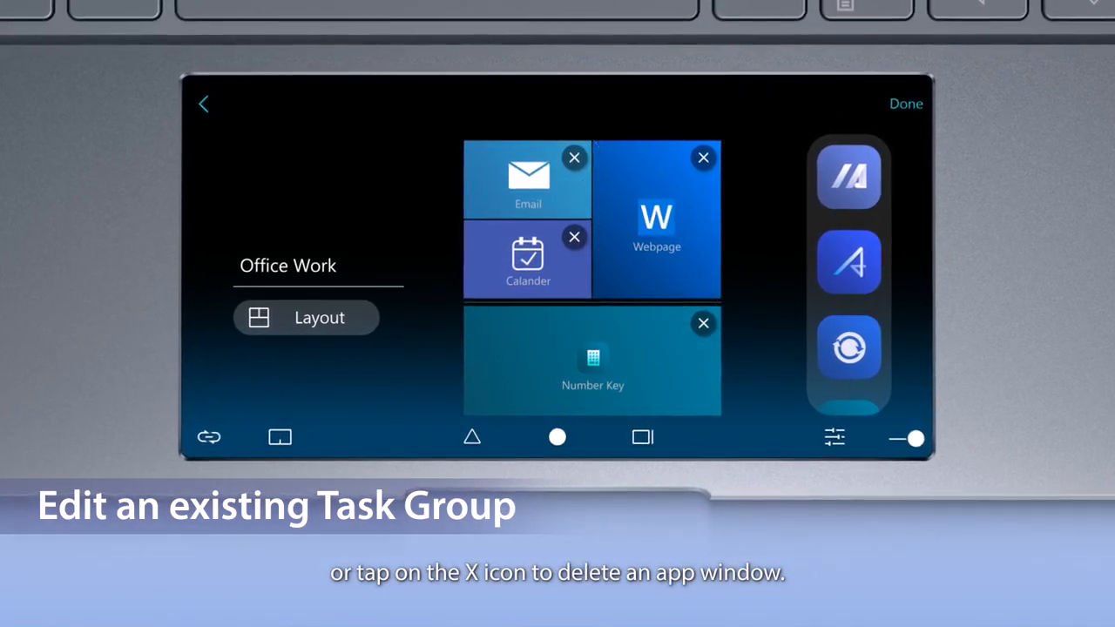
{"action": "left_click", "coordinate": [906, 103]}
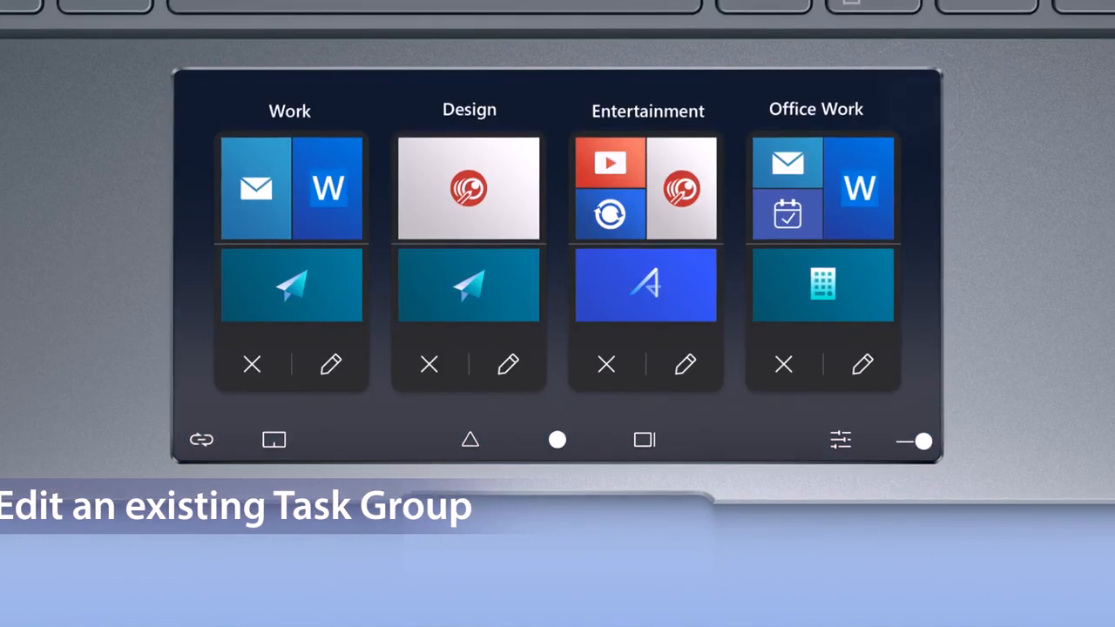